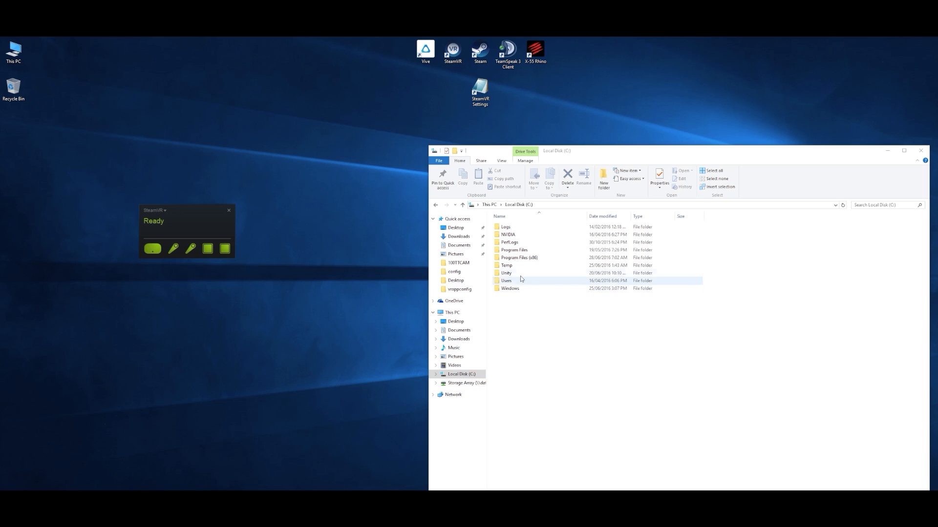
Navigate into Program Files (x86) > Steam > config
{"action": "double_click", "coordinate": [519, 257]}
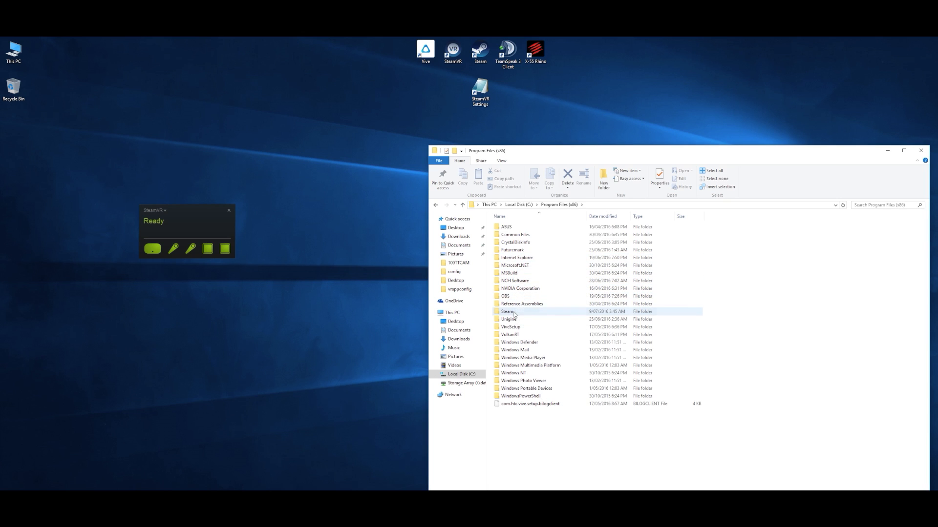
{"action": "double_click", "coordinate": [507, 311]}
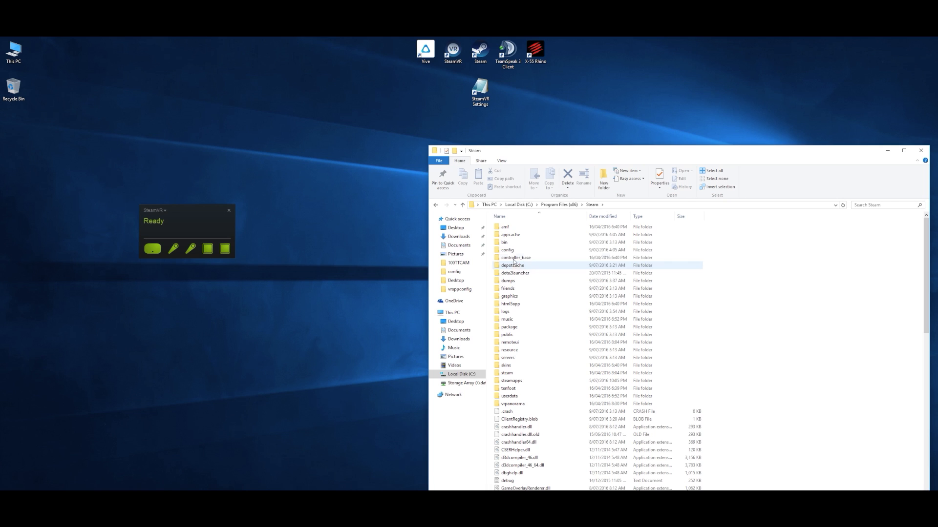
{"action": "double_click", "coordinate": [507, 250]}
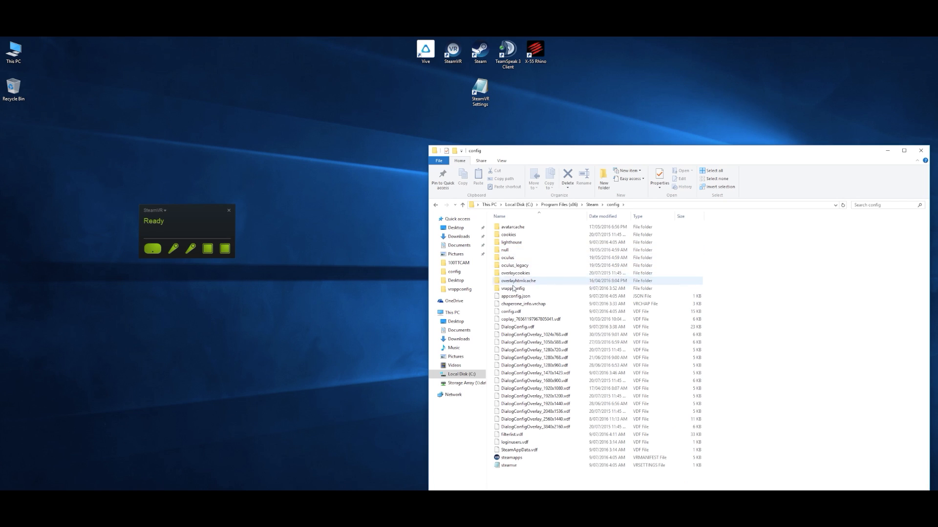
Bring up the Open with program choices for steamvr.vrsettings
{"action": "left_click", "coordinate": [507, 464]}
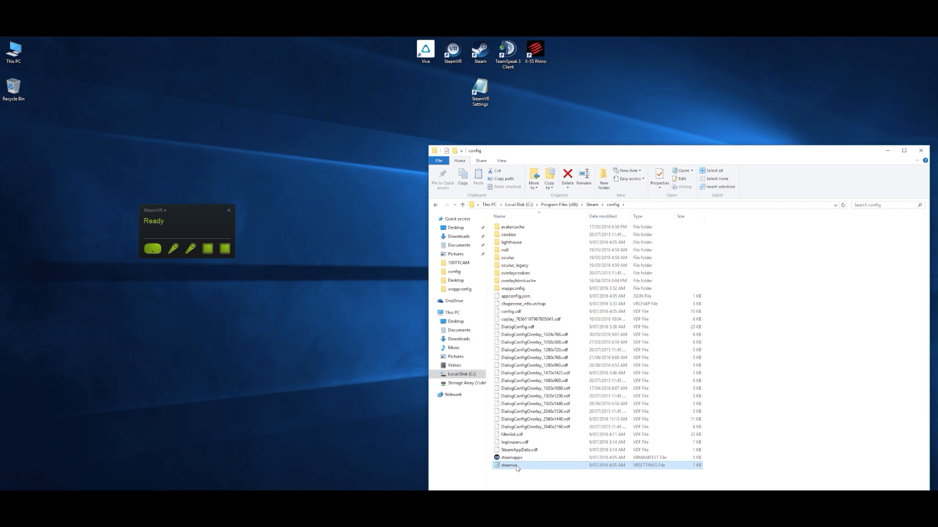
{"action": "right_click", "coordinate": [509, 465]}
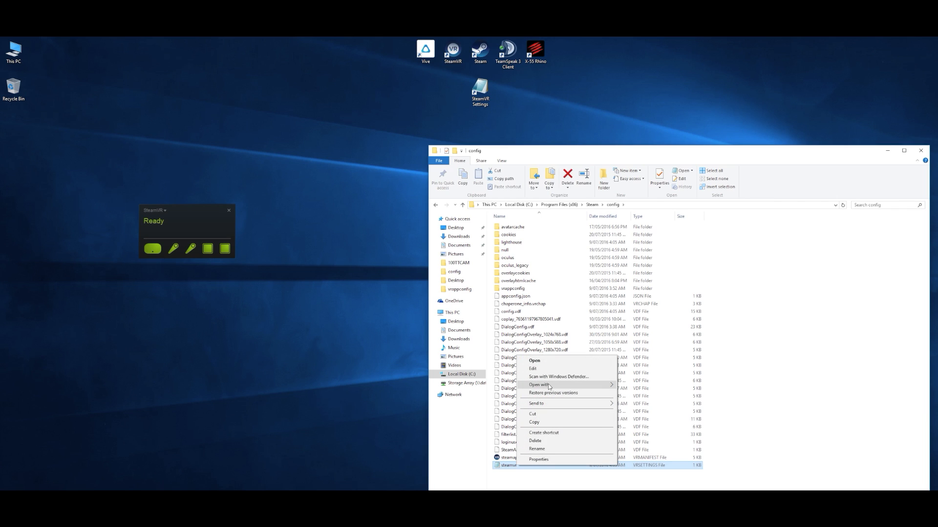
{"action": "left_click", "coordinate": [539, 384]}
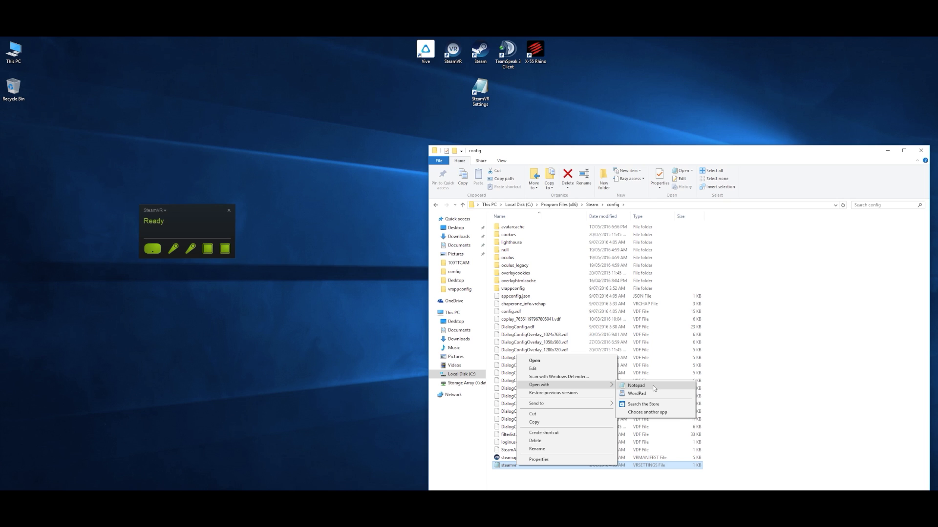
Add the line "renderTargetMultiplier" : 2.0, after the background entry in Notepad
{"action": "left_click", "coordinate": [636, 385]}
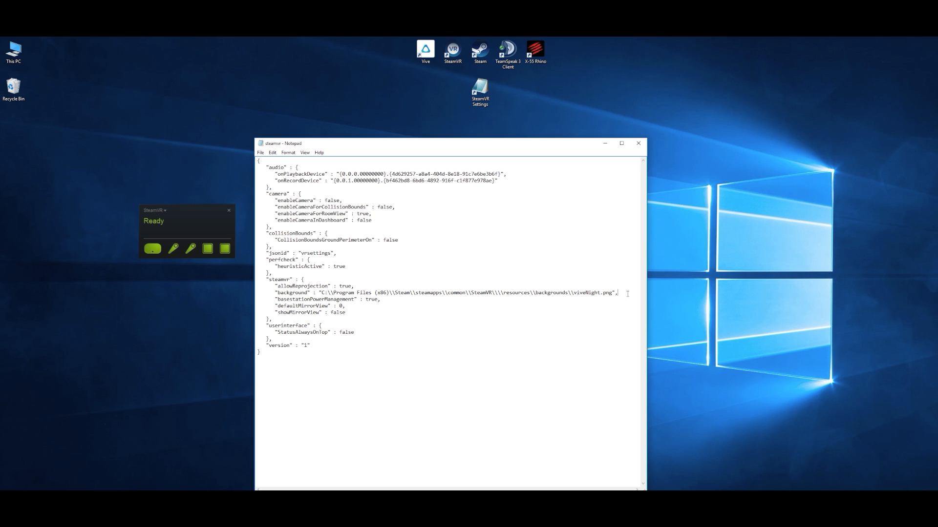
{"action": "key", "text": "Enter"}
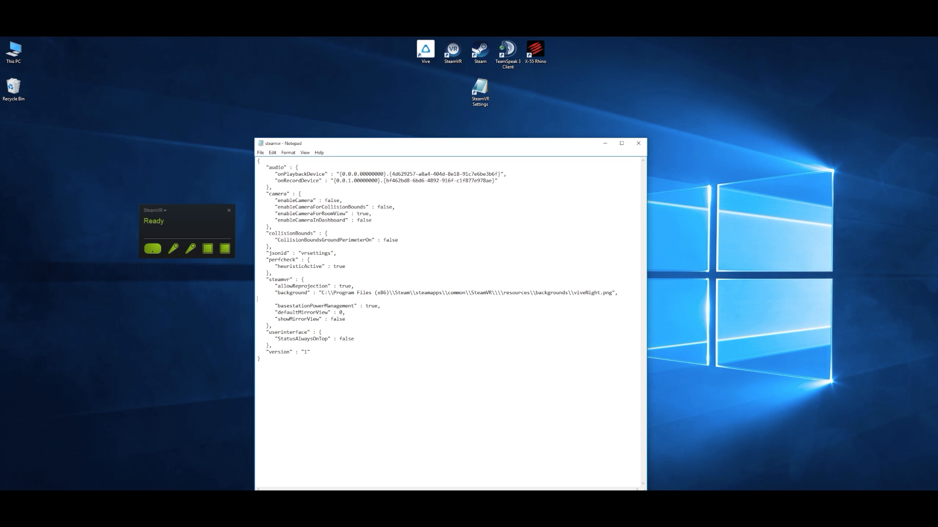
{"action": "type", "text": "\"renderTargetMultiplier\" : 2.0,"}
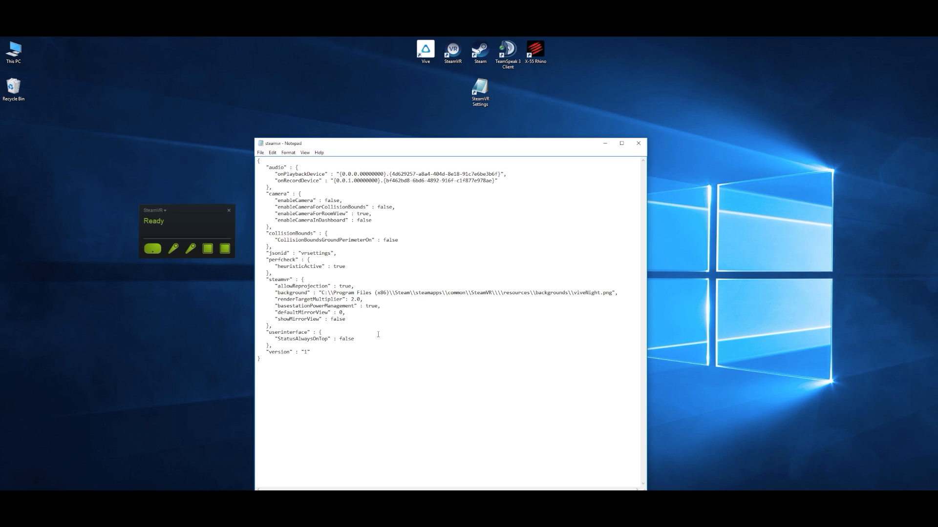
{"action": "mouse_move", "coordinate": [397, 334]}
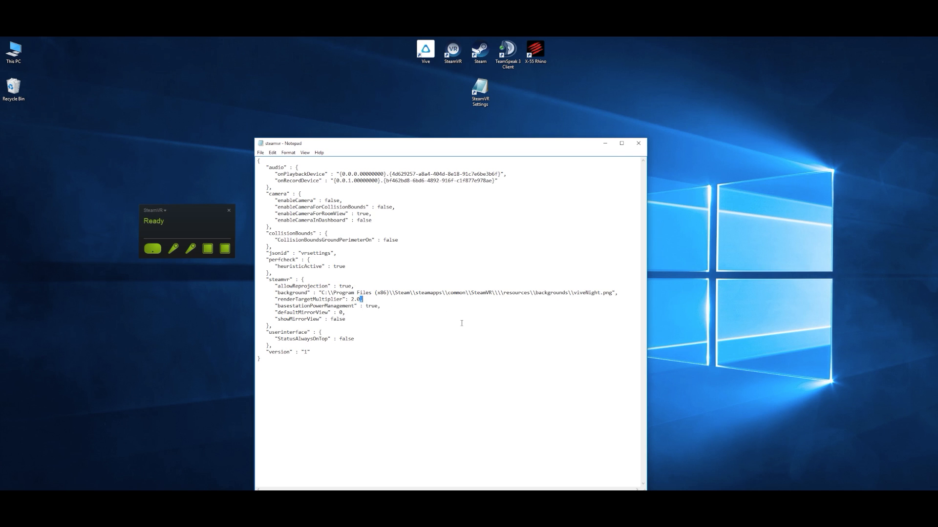
{"action": "mouse_move", "coordinate": [407, 325]}
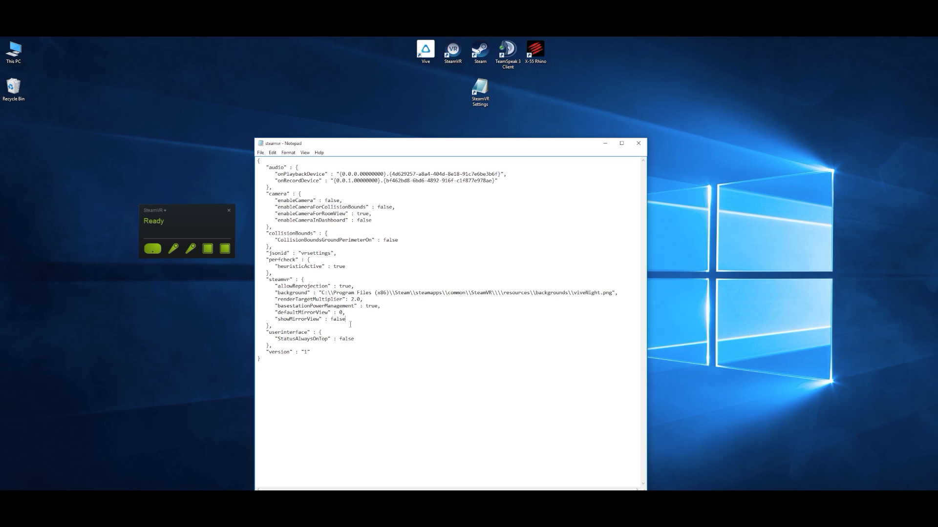
{"action": "double_click", "coordinate": [310, 299]}
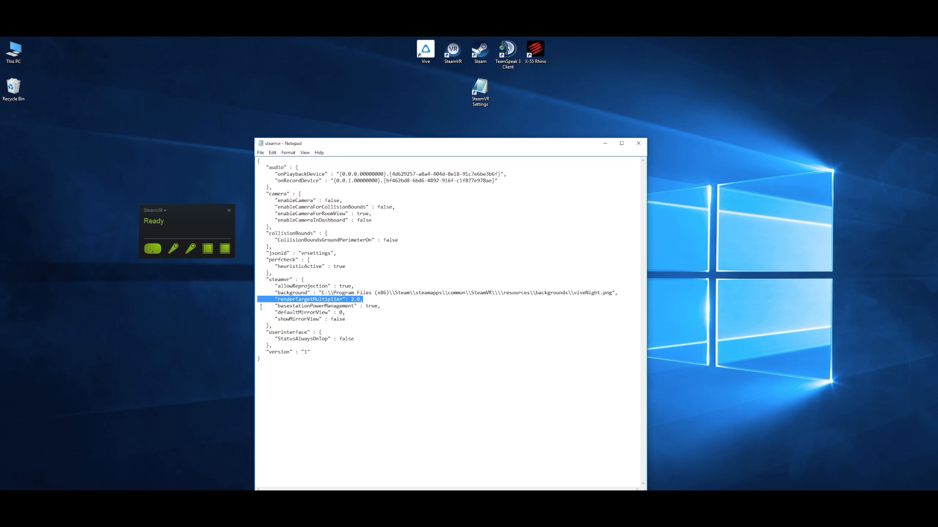
{"action": "mouse_move", "coordinate": [409, 434]}
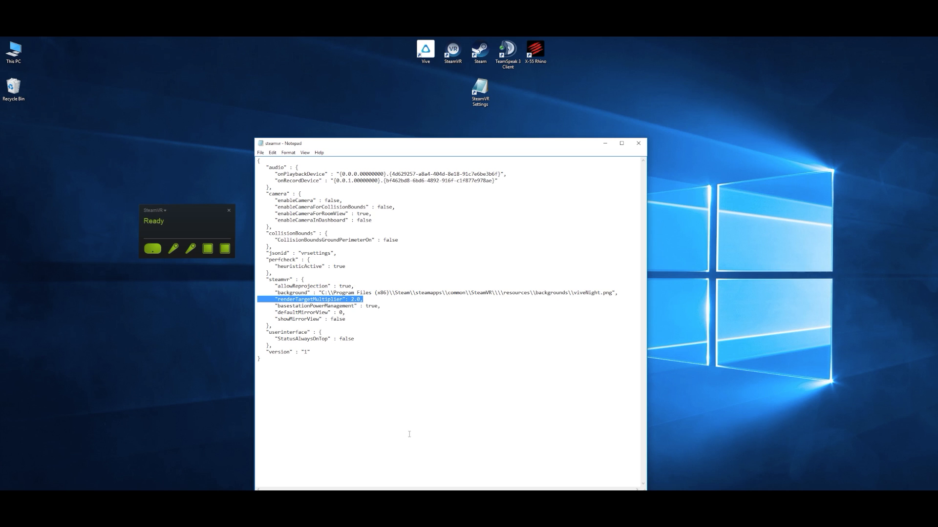
{"action": "mouse_move", "coordinate": [282, 252]}
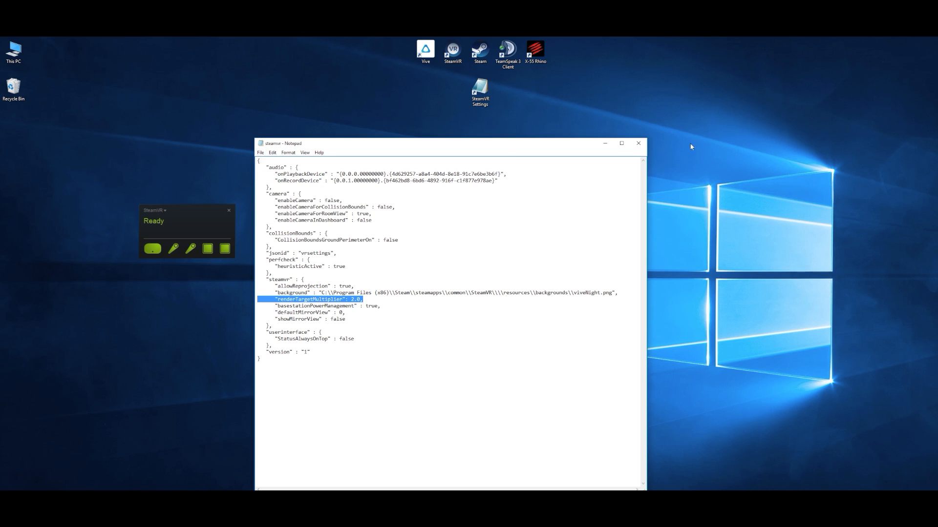
Create a desktop shortcut to steamvr.vrsettings and close the config folder window
{"action": "right_click", "coordinate": [507, 465]}
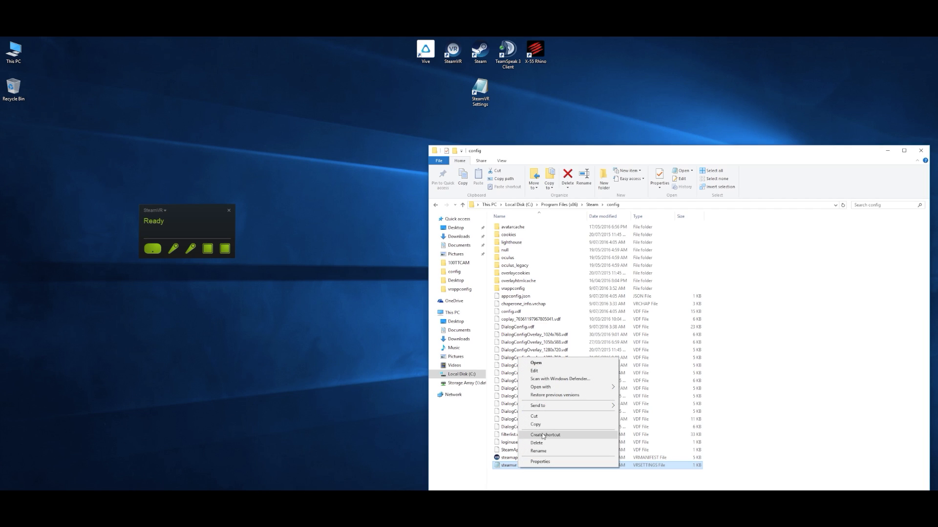
{"action": "left_click", "coordinate": [545, 435]}
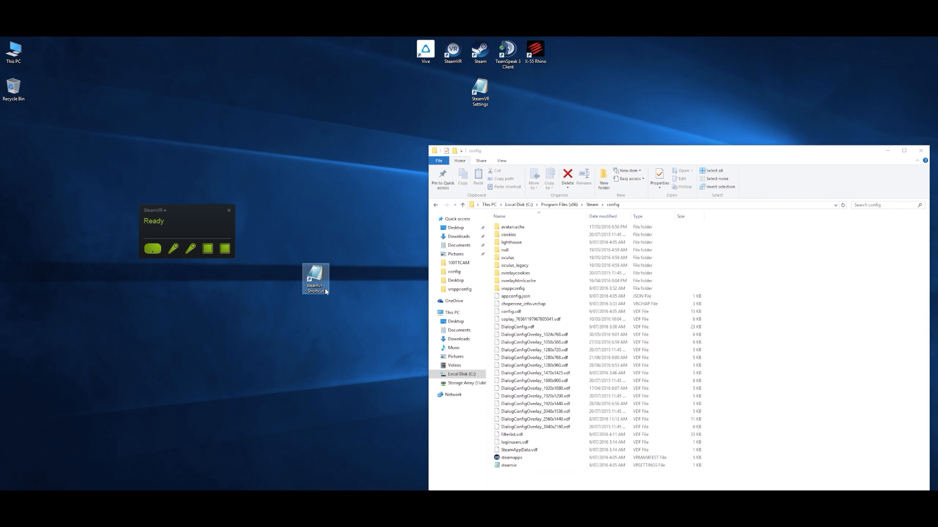
{"action": "mouse_move", "coordinate": [319, 342]}
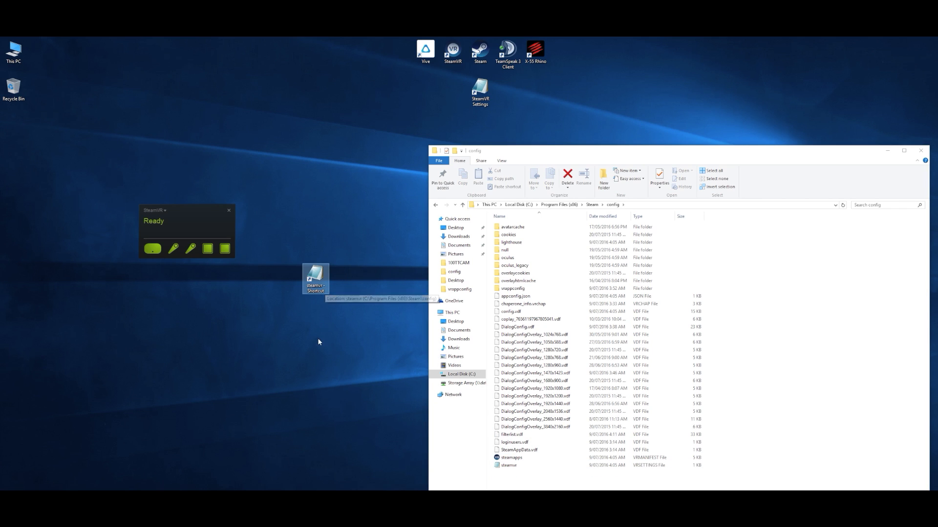
{"action": "right_click", "coordinate": [315, 279]}
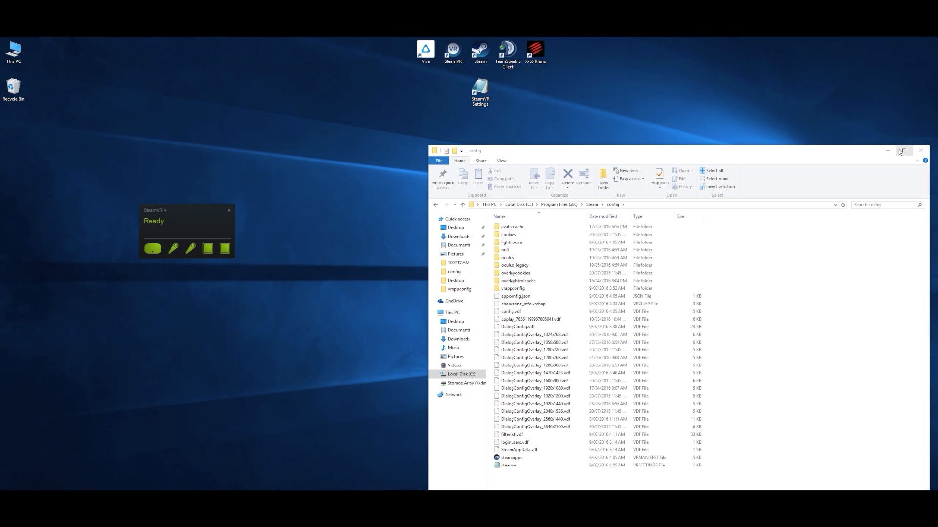
{"action": "left_click", "coordinate": [920, 151]}
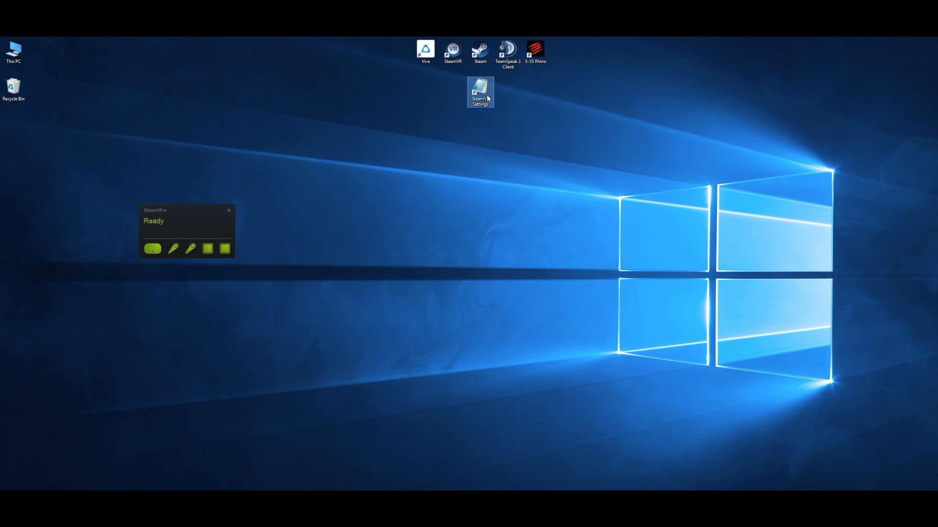
Reopen the settings file from its new SteamVR Settings desktop shortcut
{"action": "double_click", "coordinate": [479, 90]}
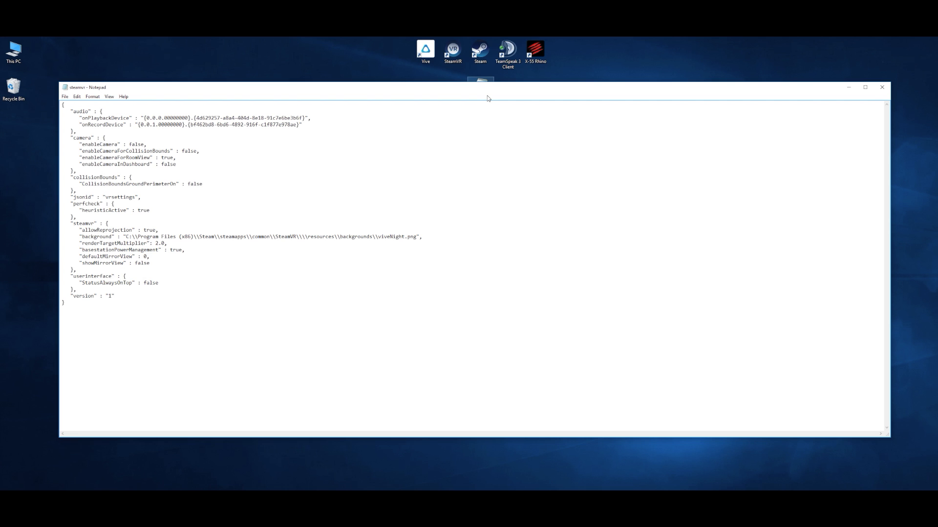
{"action": "mouse_move", "coordinate": [889, 243]}
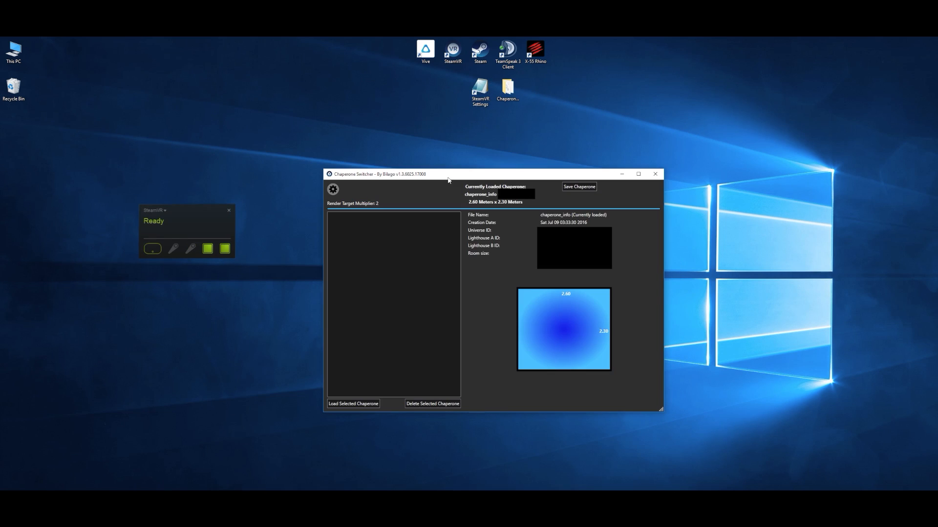
{"action": "mouse_move", "coordinate": [931, 220]}
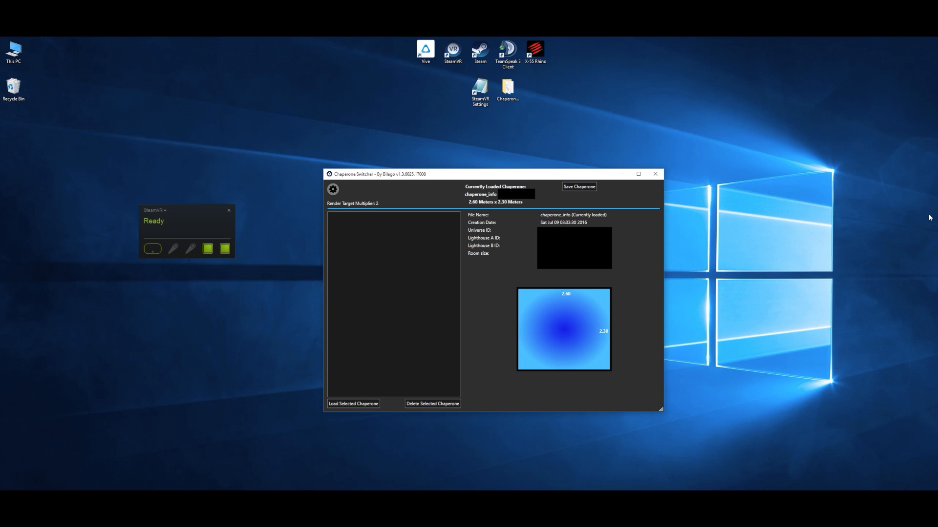
{"action": "mouse_move", "coordinate": [933, 217]}
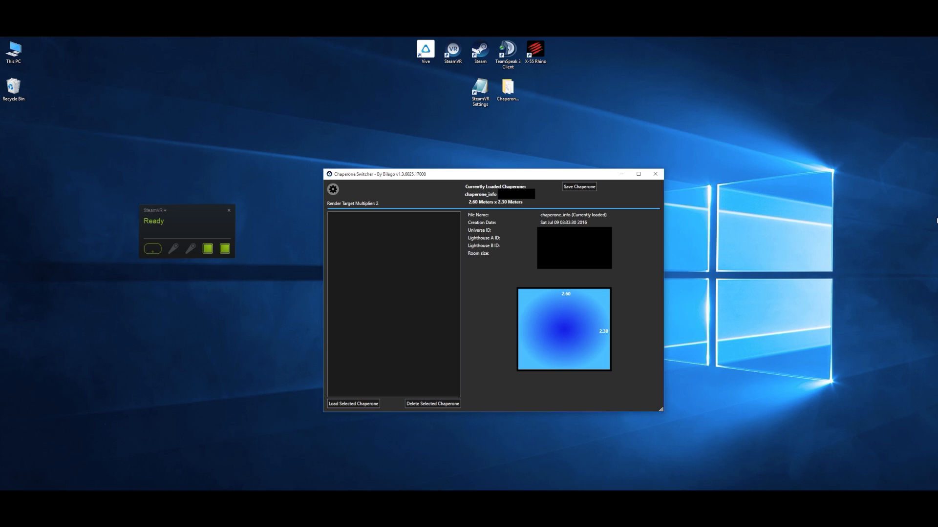
{"action": "mouse_move", "coordinate": [929, 218]}
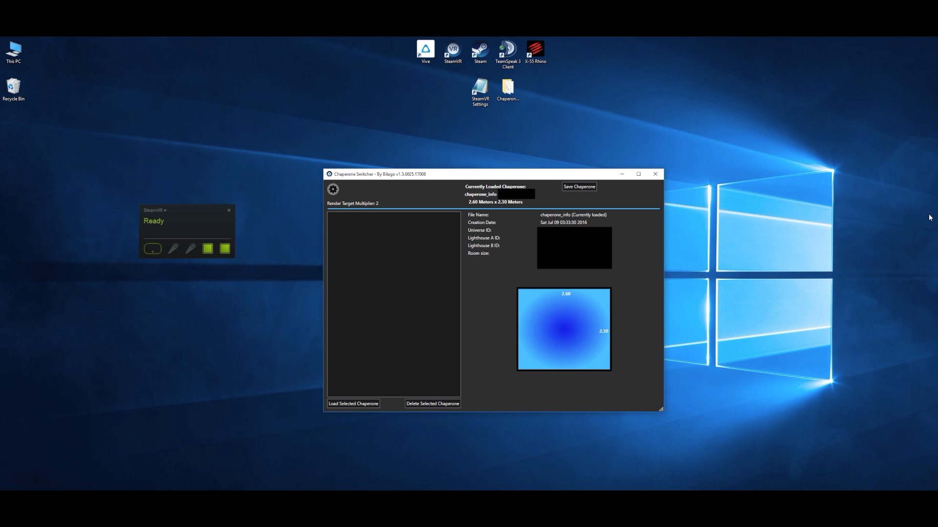
{"action": "mouse_move", "coordinate": [369, 155]}
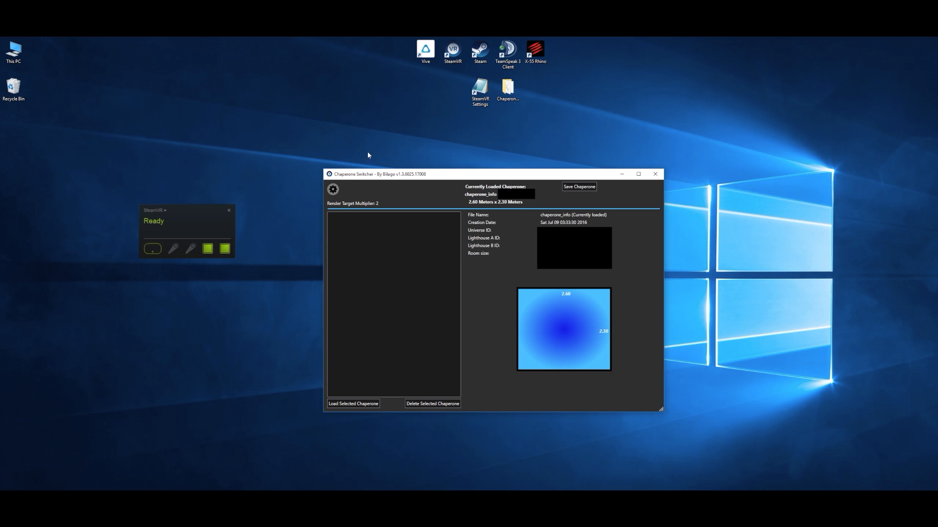
Review Chaperone Switcher's settings showing multiplier 2, cancel, and close the tool
{"action": "left_click", "coordinate": [332, 190]}
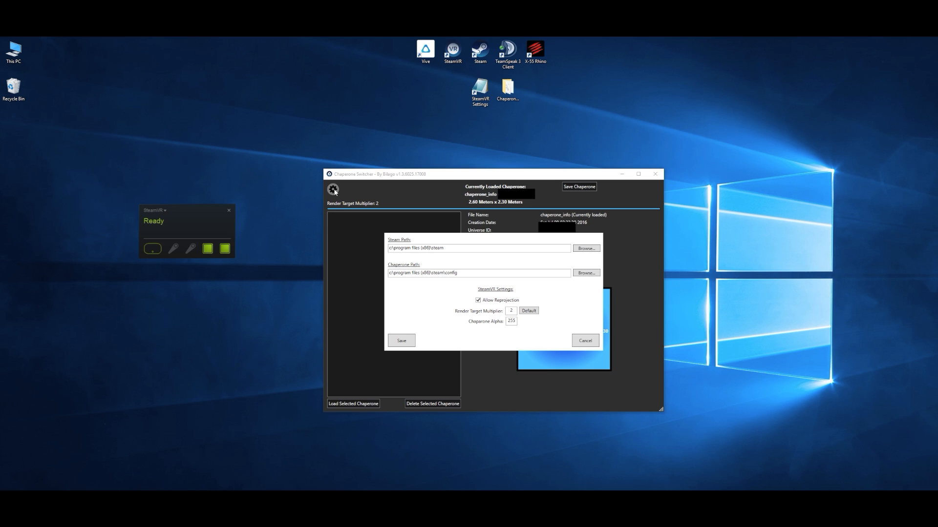
{"action": "mouse_move", "coordinate": [446, 176]}
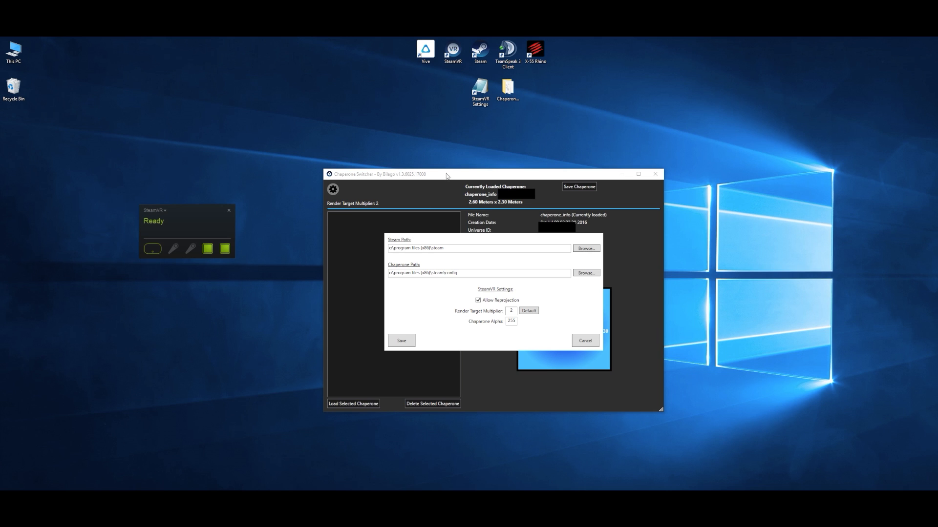
{"action": "mouse_move", "coordinate": [453, 157]}
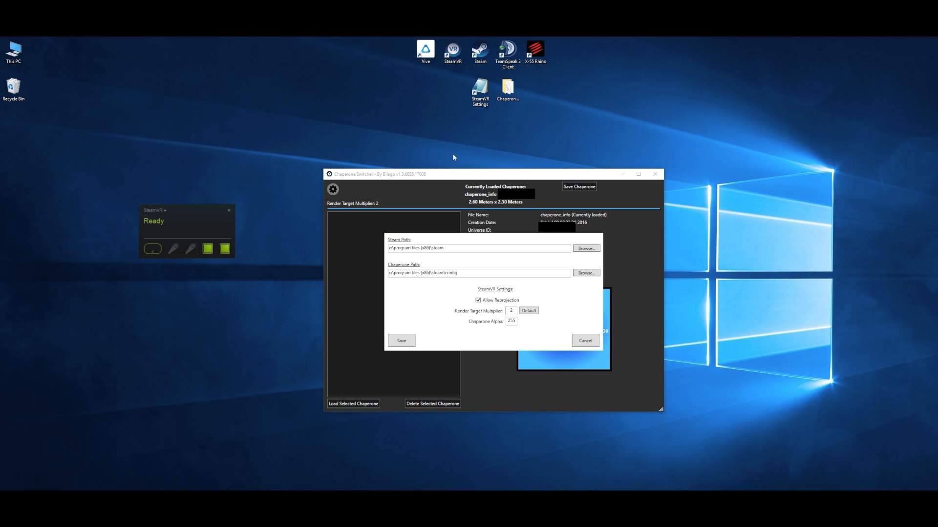
{"action": "mouse_move", "coordinate": [555, 206]}
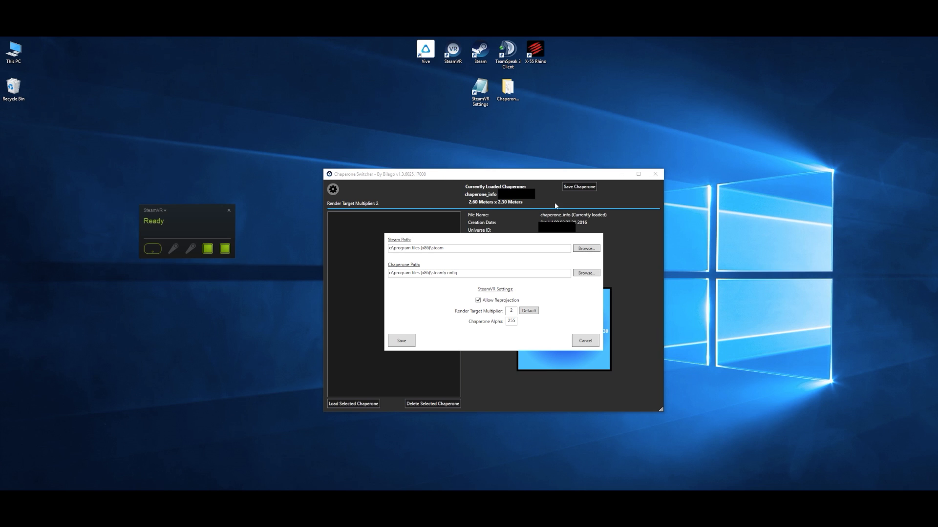
{"action": "mouse_move", "coordinate": [606, 416]}
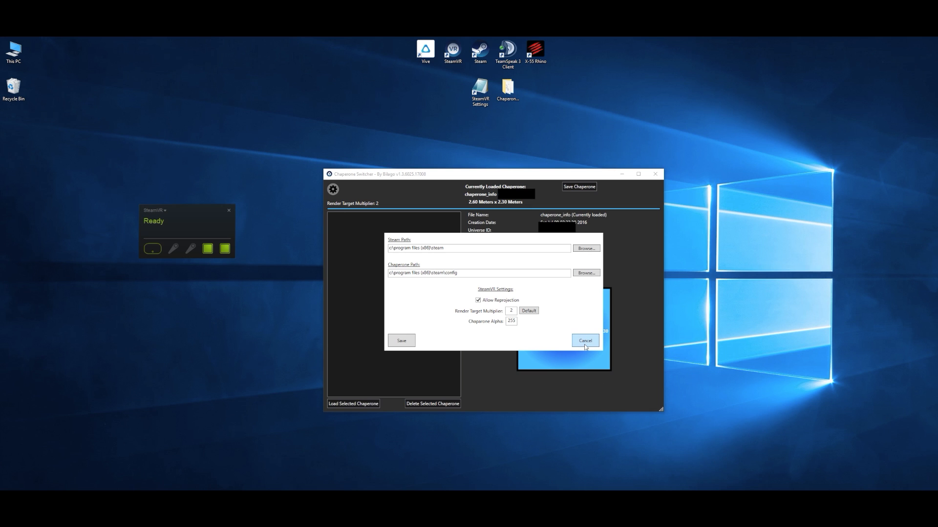
{"action": "left_click", "coordinate": [585, 340]}
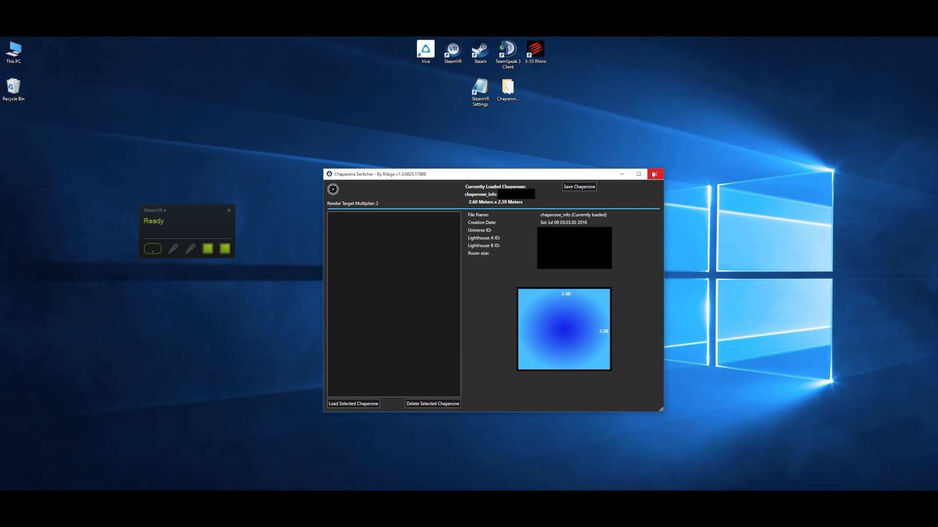
{"action": "left_click", "coordinate": [653, 174]}
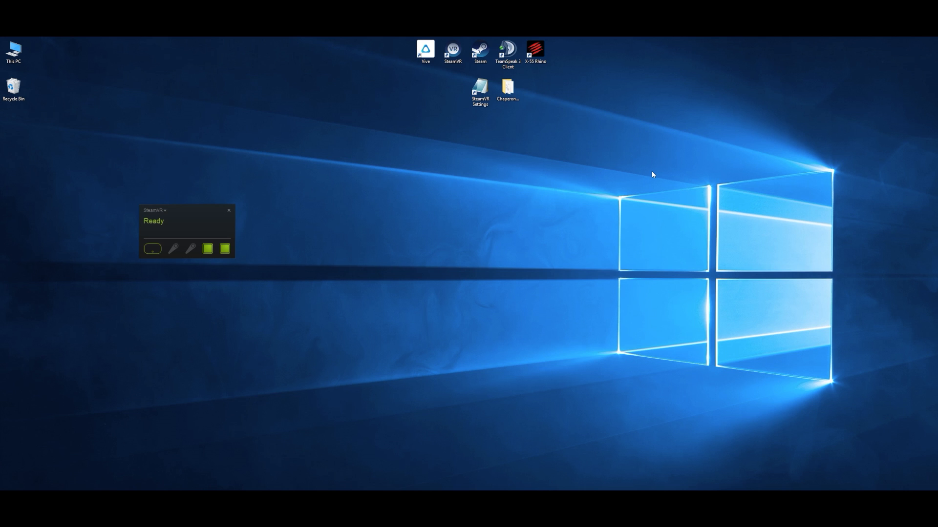